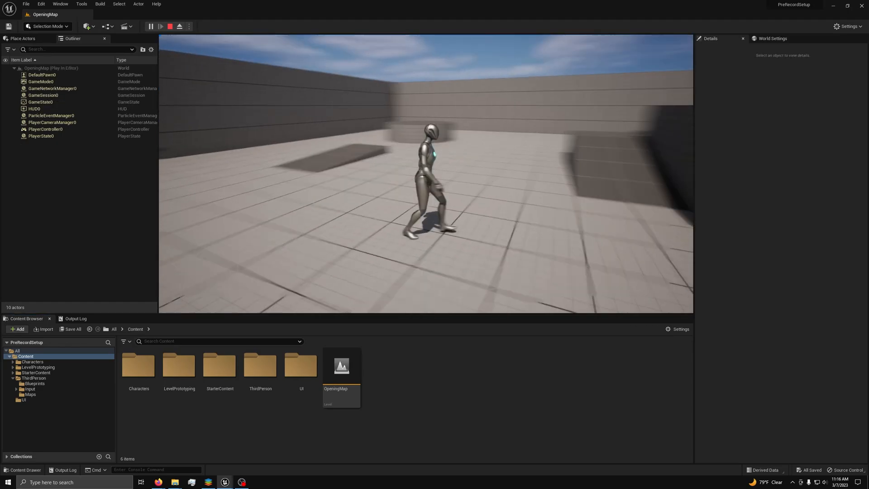
Focus the client preview window showing the Main Menu with Host Game and Join Game.
click(160, 26)
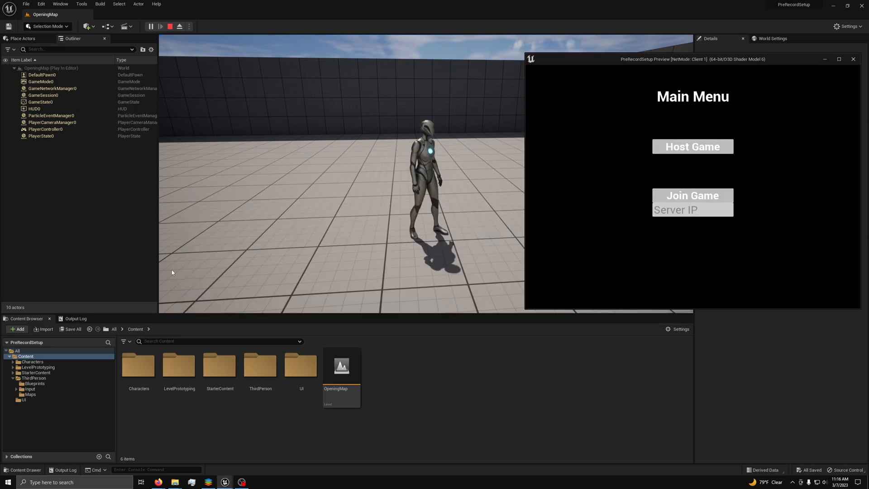
text(12)
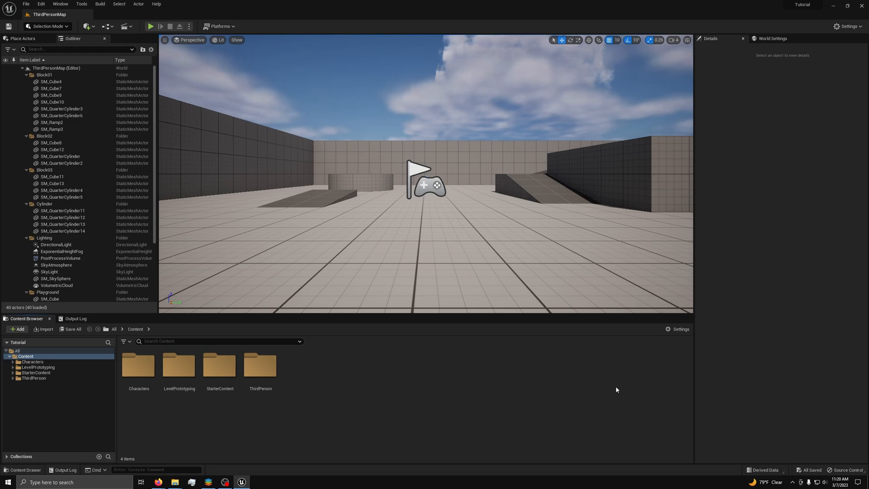
mouse_move(381, 208)
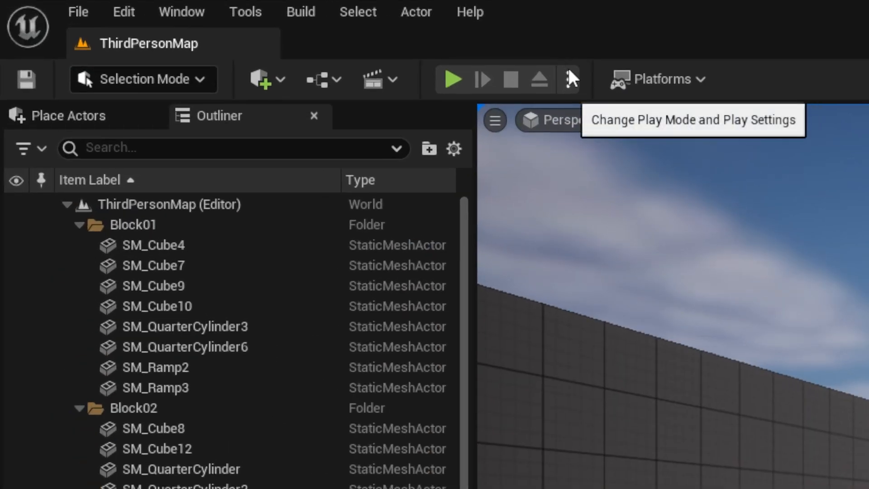
Review the play mode and multiplayer options in the play settings dropdown.
click(568, 79)
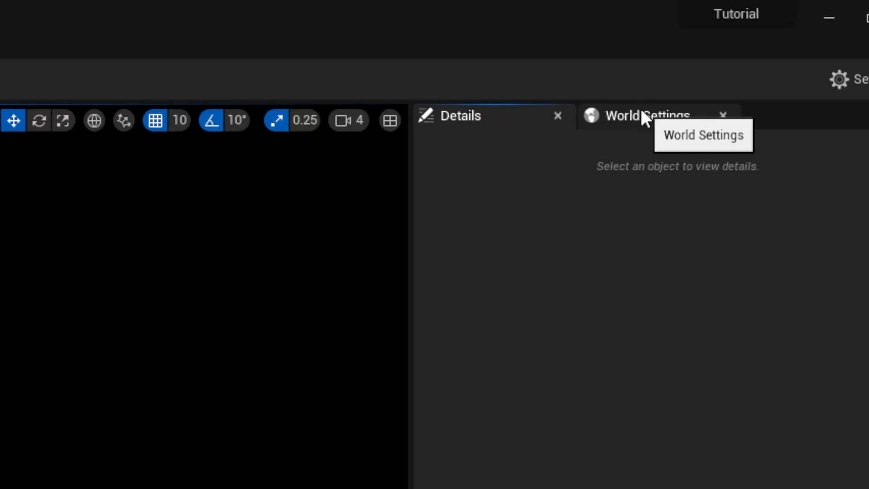
Show World Settings for OpeningMap and set GameMode Override to GameMode.
click(643, 115)
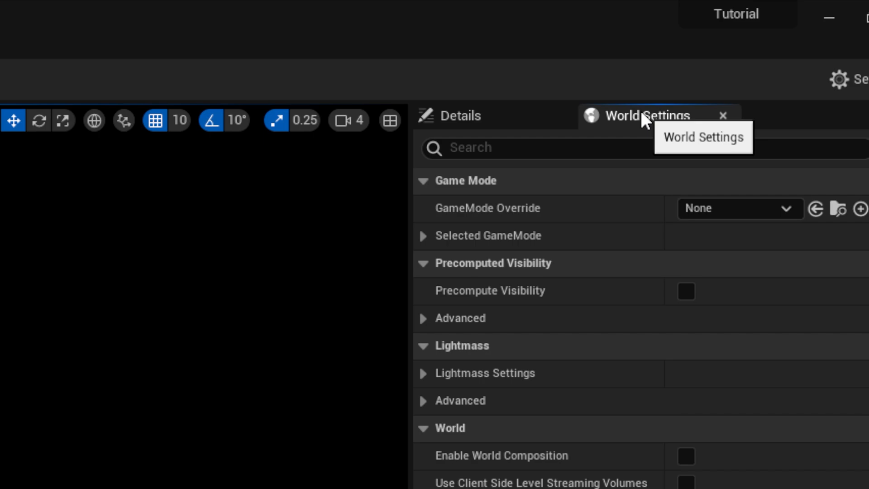
mouse_move(499, 204)
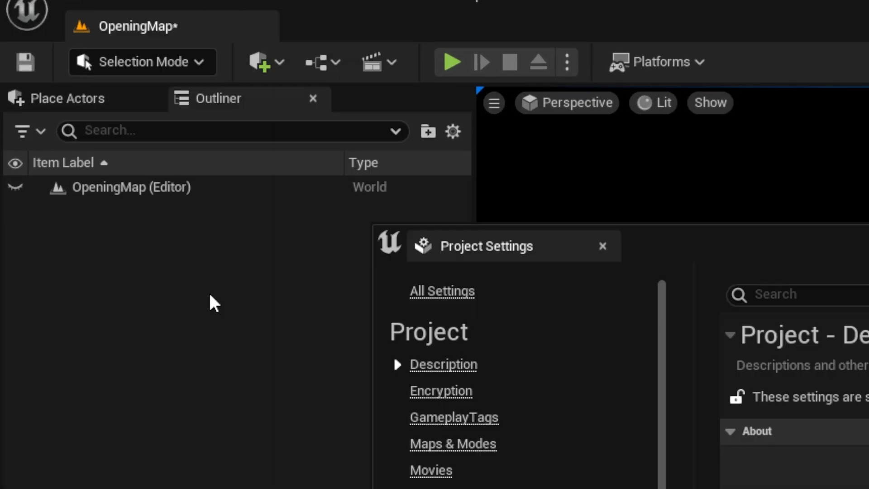
click(453, 257)
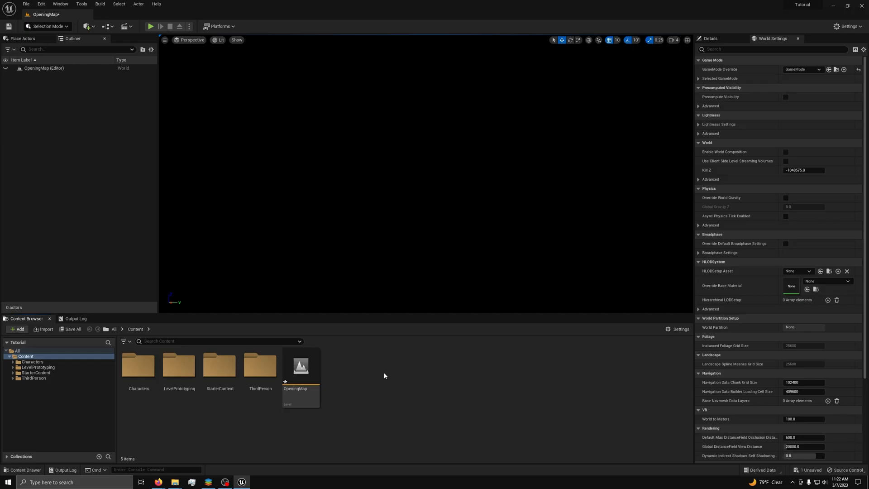
mouse_move(353, 372)
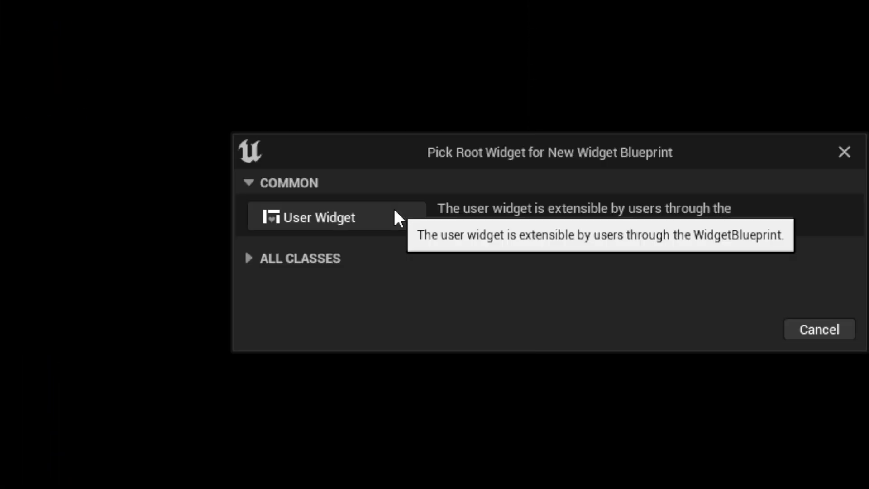
Base the new UI_Multiplayer widget blueprint on the plain User Widget class.
click(319, 217)
text(UI_Multiplayer)
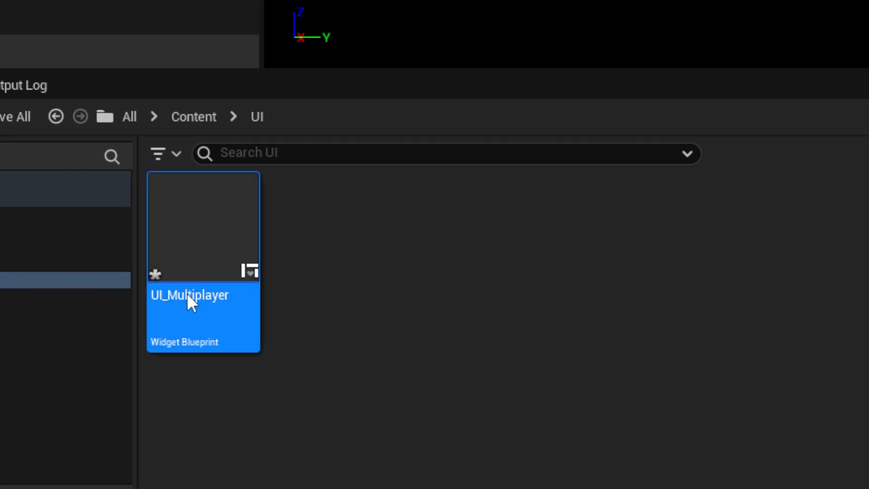
Edit UI_Multiplayer, colour the border brush and search the Palette for a Horizontal Box.
double_click(203, 295)
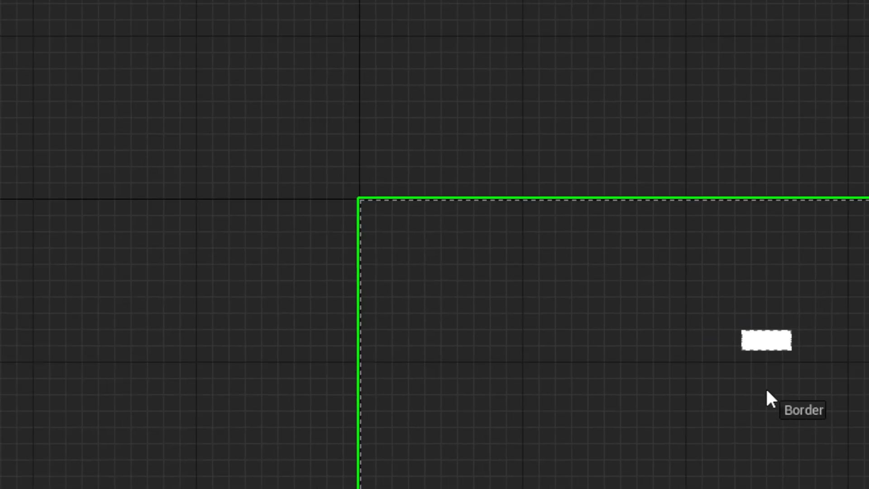
click(765, 340)
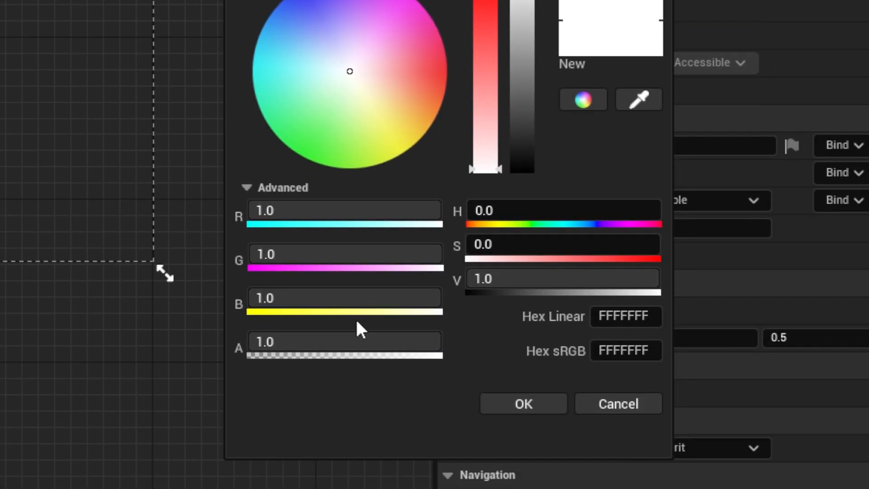
click(522, 403)
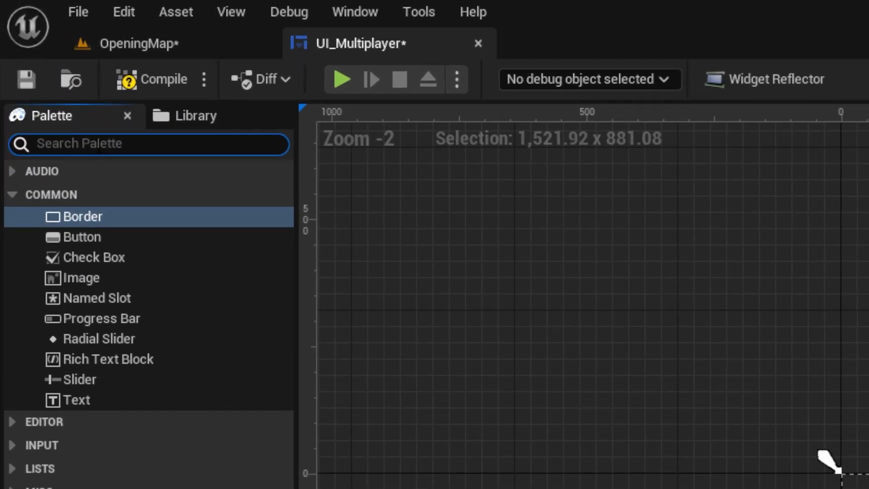
text(Hori)
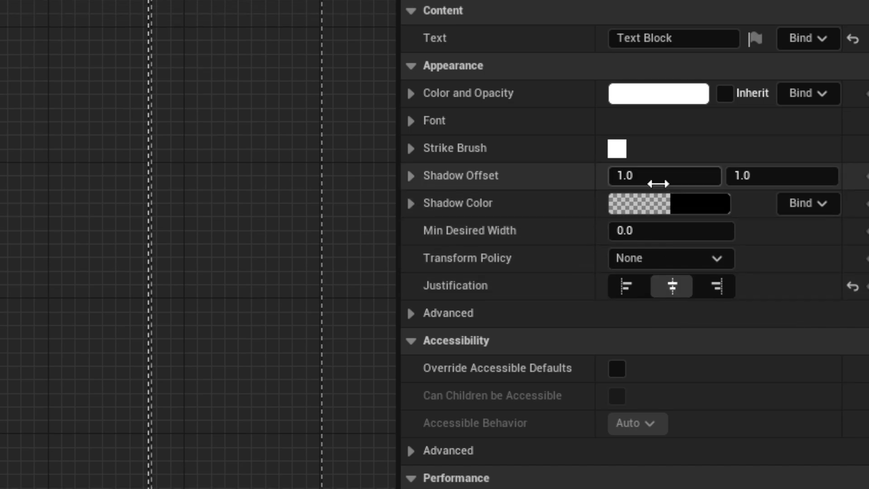
Label the new button's text Host Game and reach its font settings.
click(412, 120)
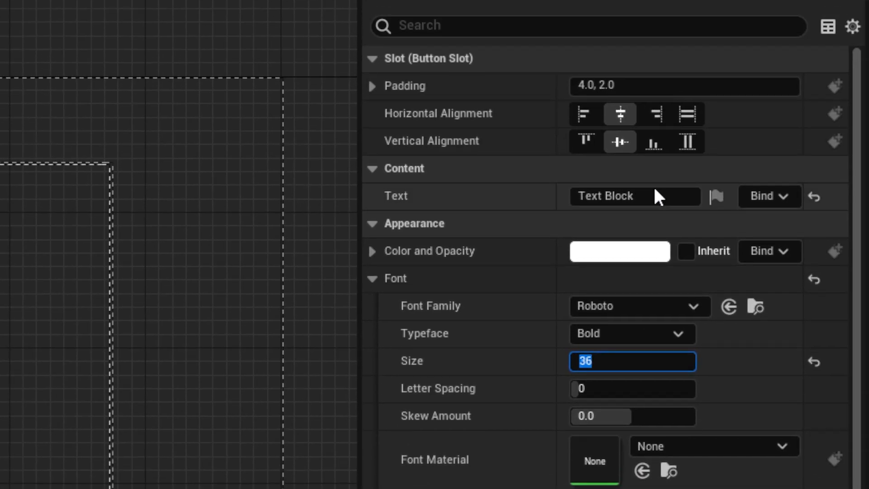
text(Host Game)
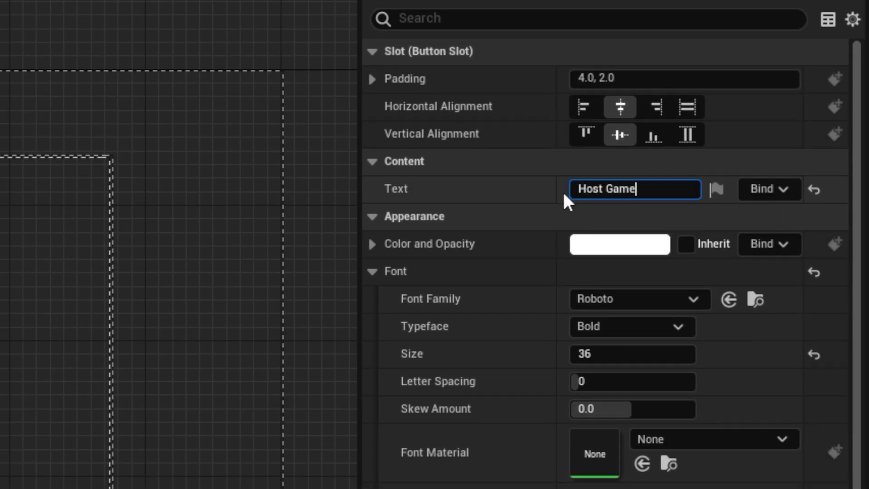
scroll(down, 3)
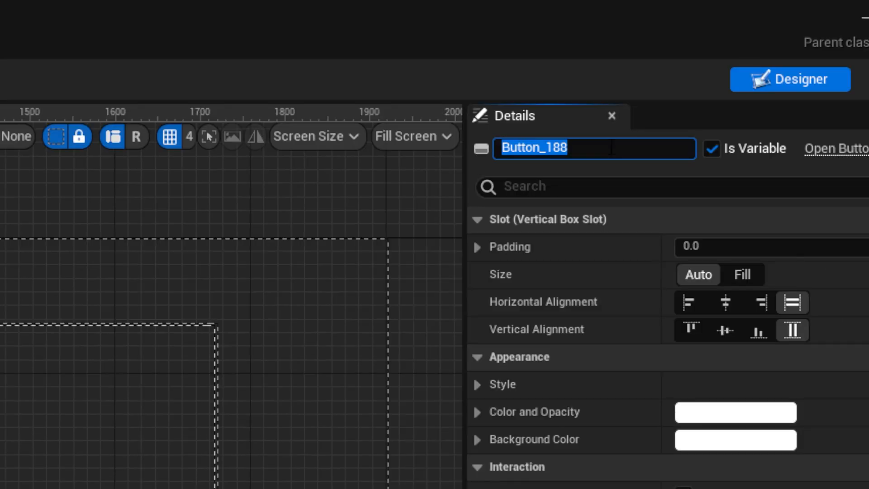
Name the button HostGame, then find a Spacer and second Button for the Vertical Box.
text(HostGame)
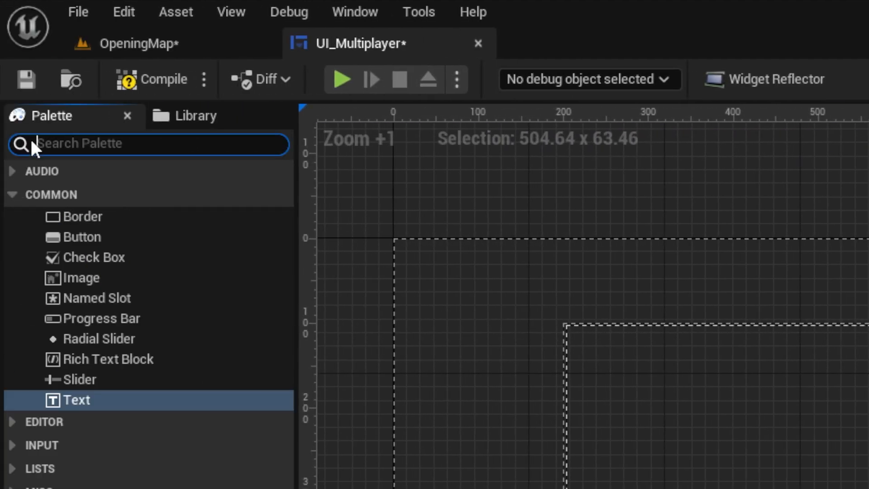
text(spacer)
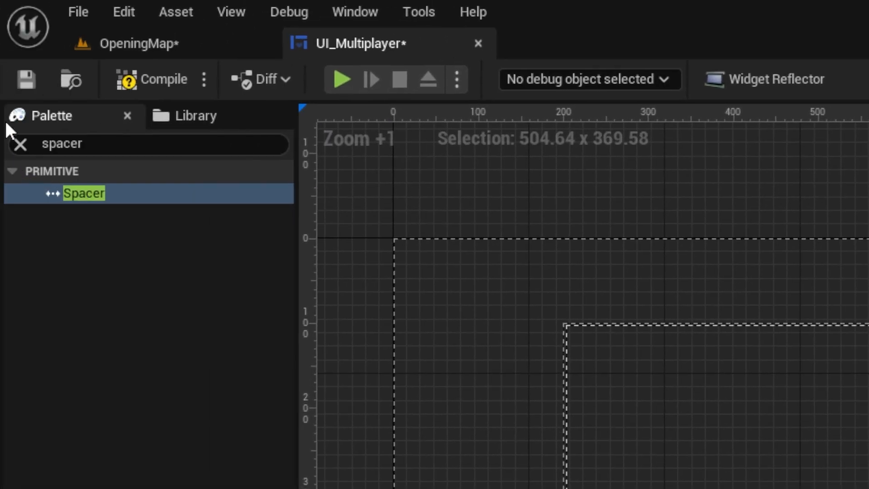
text(Butt)
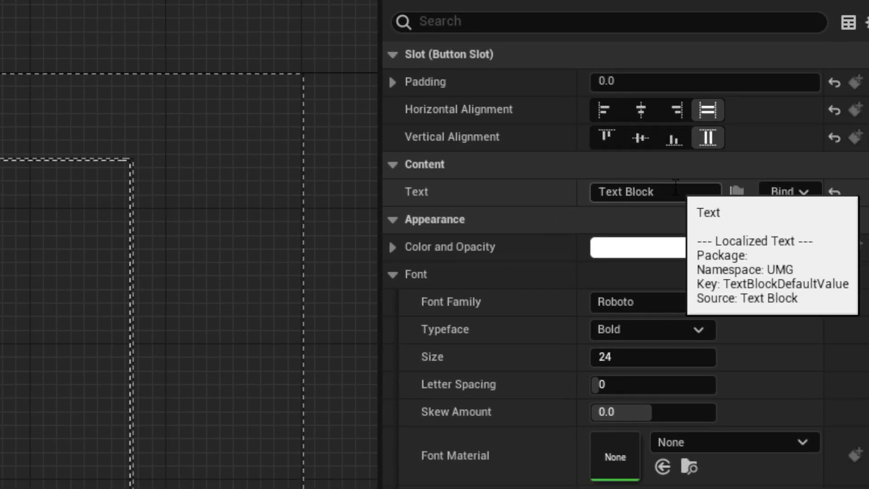
scroll(down, 3)
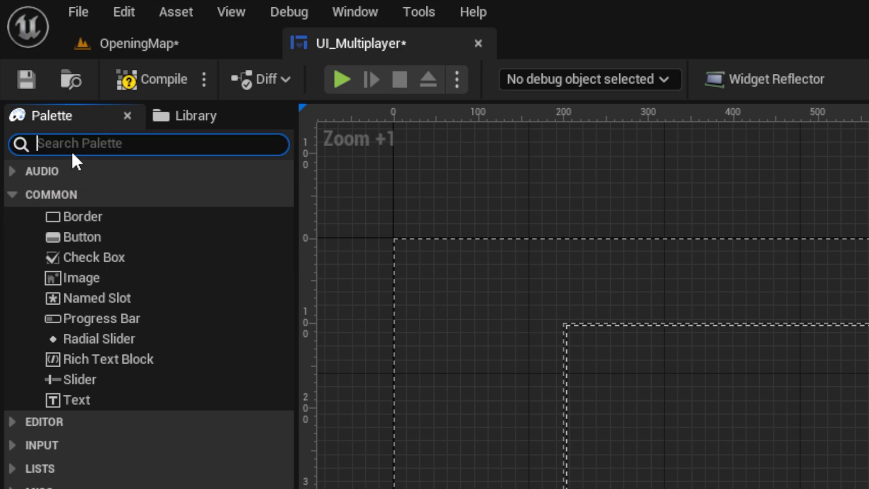
Add a Spacer and Editable Text Box with hint text Server IP at font size 36.
text(spacer)
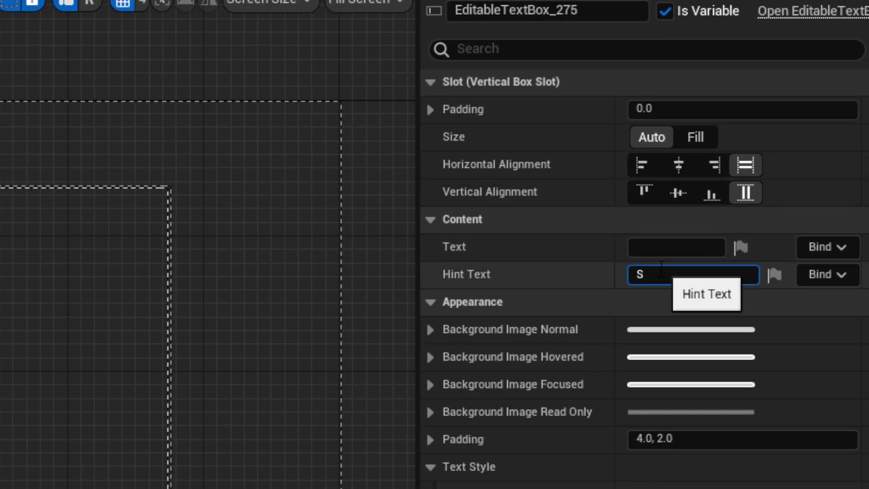
text(erver IP)
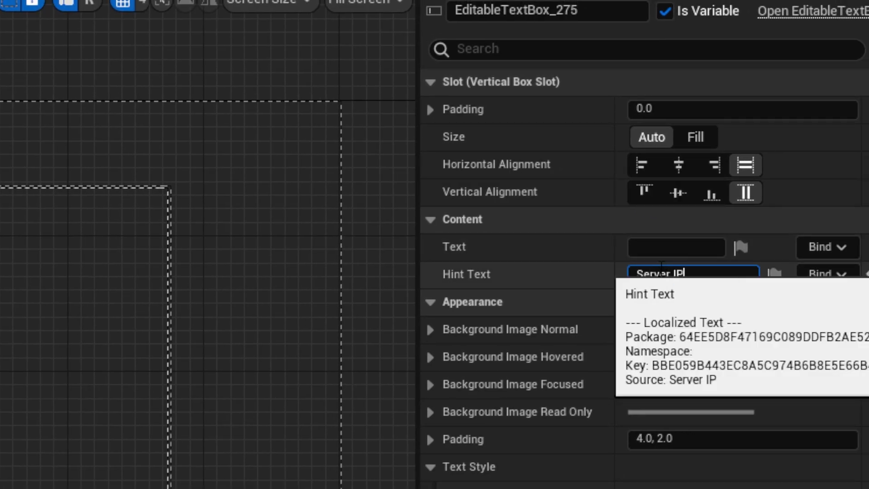
scroll(down, 3)
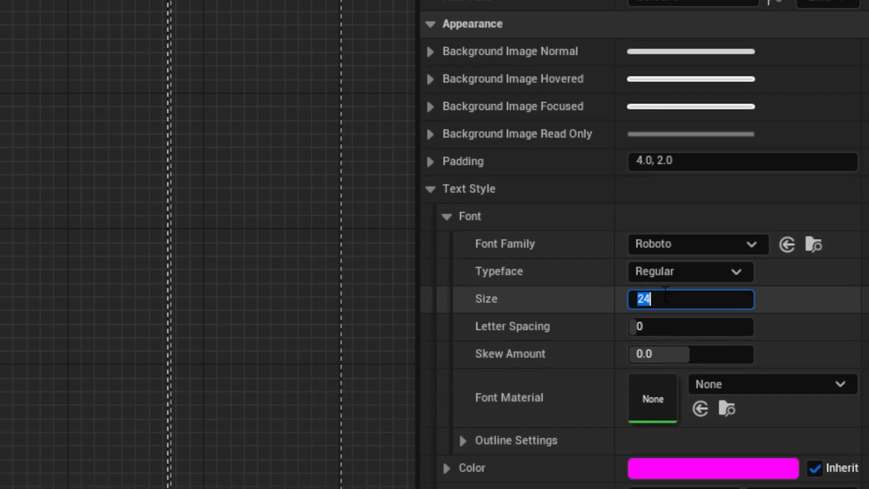
text(36)
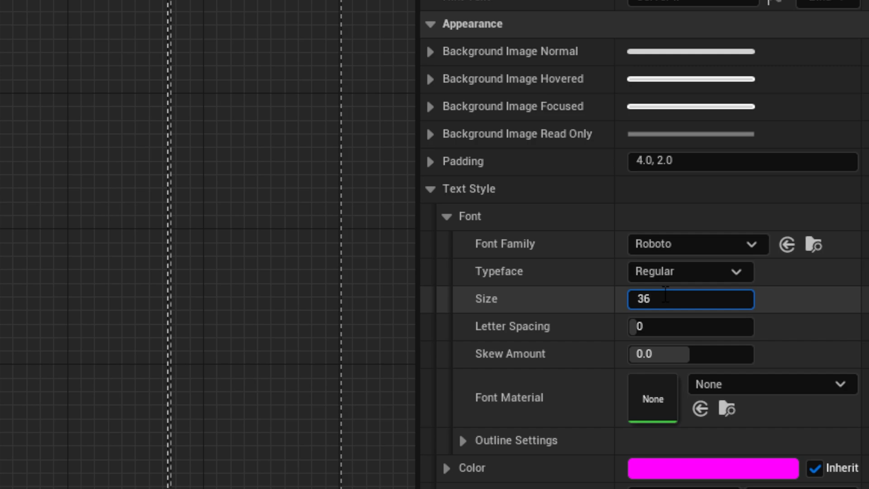
double_click(643, 299)
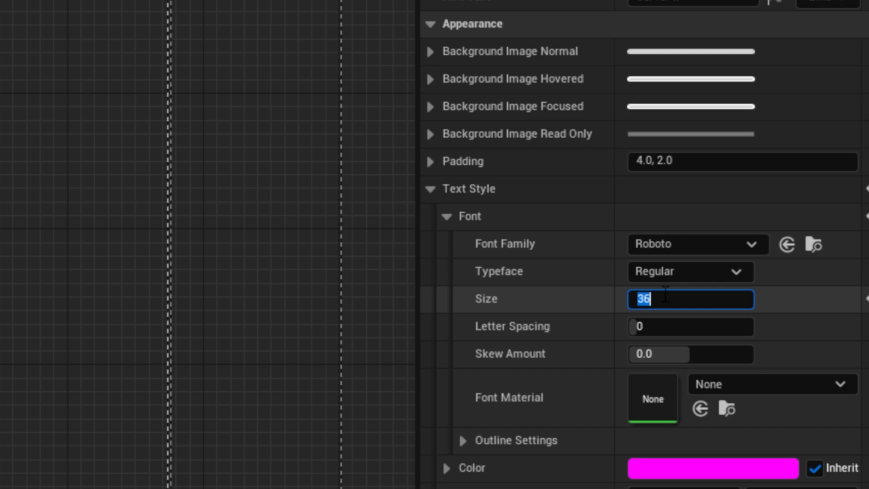
scroll(down, 3)
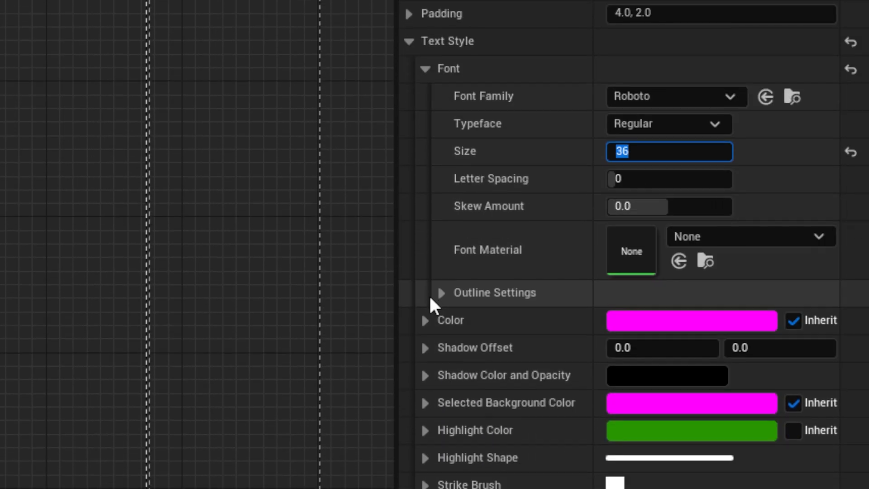
Give the Server IP text box a new highlight colour in the color picker.
click(691, 430)
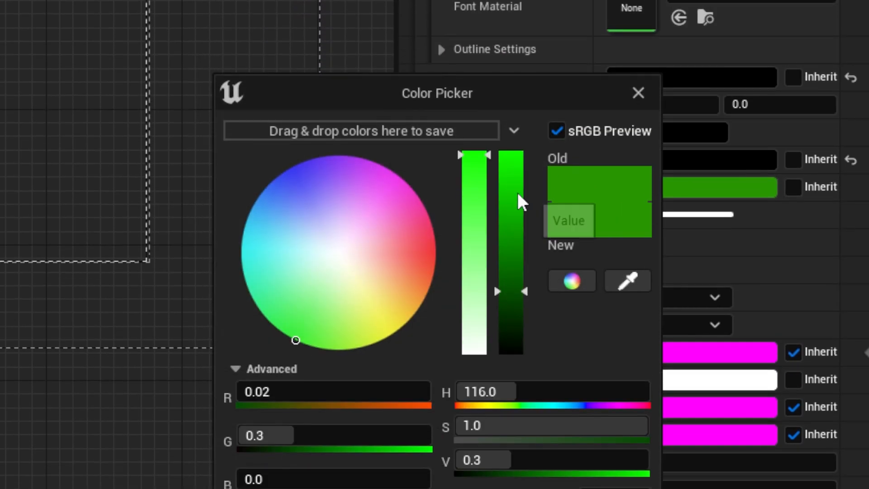
click(638, 93)
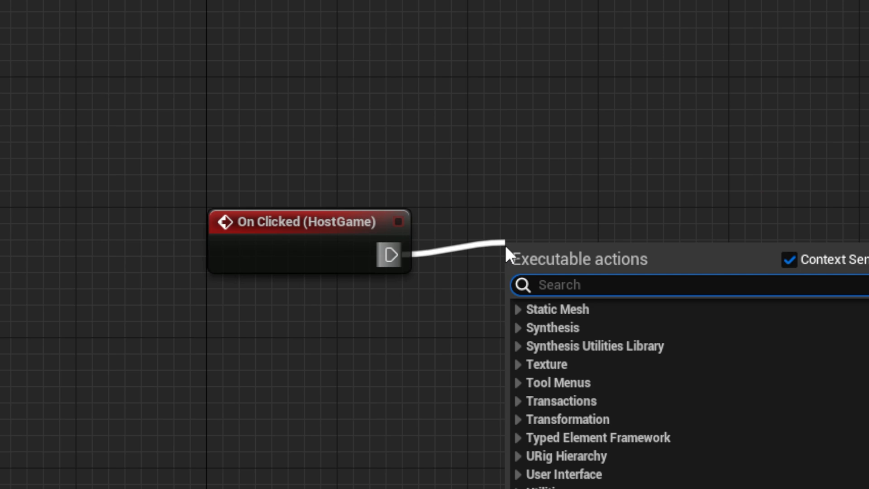
Remove all widgets on HostGame click and create a session for the owning player.
text(remo)
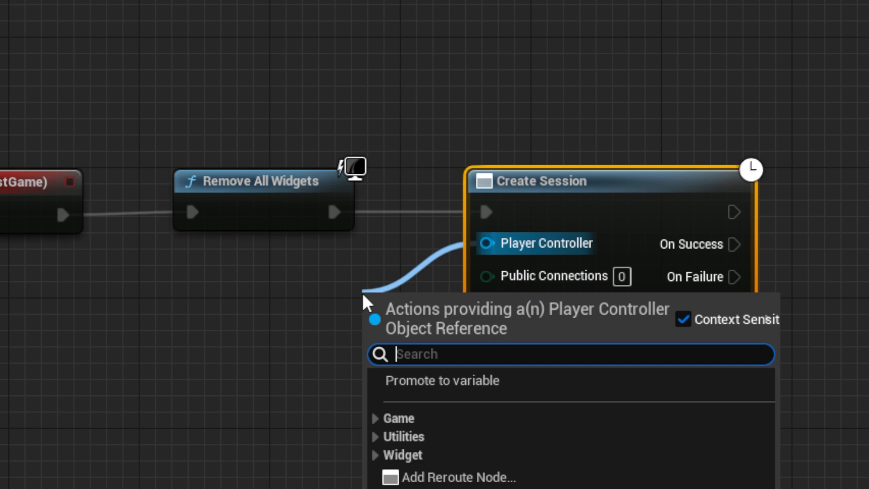
text(get ow)
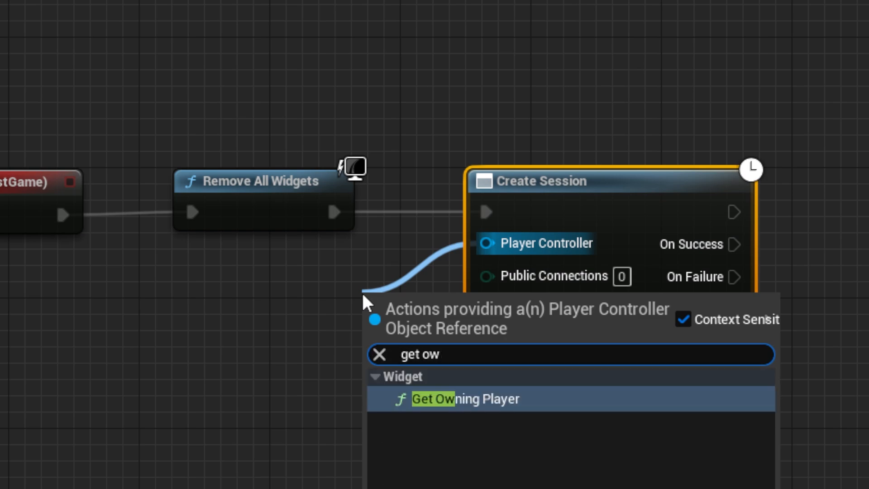
click(462, 398)
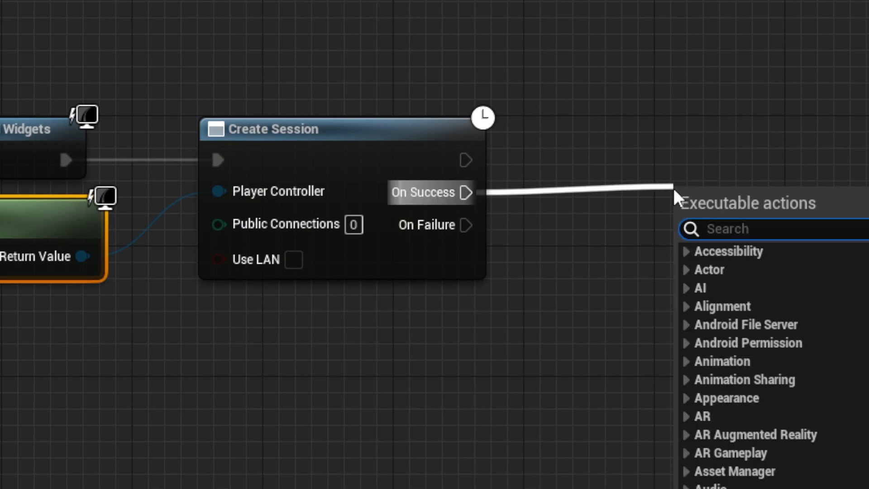
On session success open ThirdPersonMap by name with the listen option.
text(open)
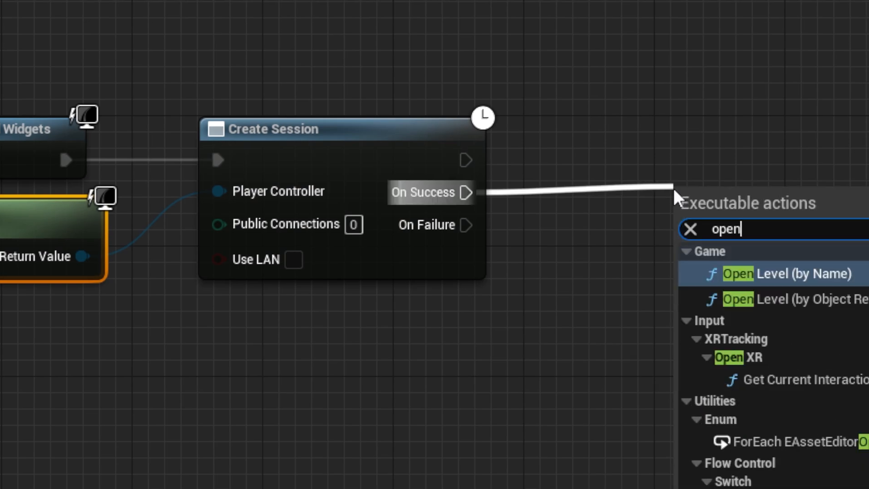
click(783, 273)
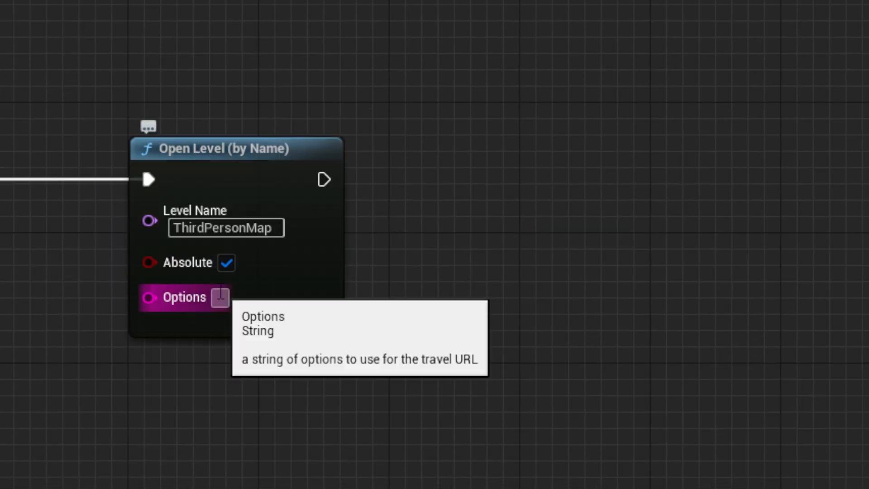
text(listen)
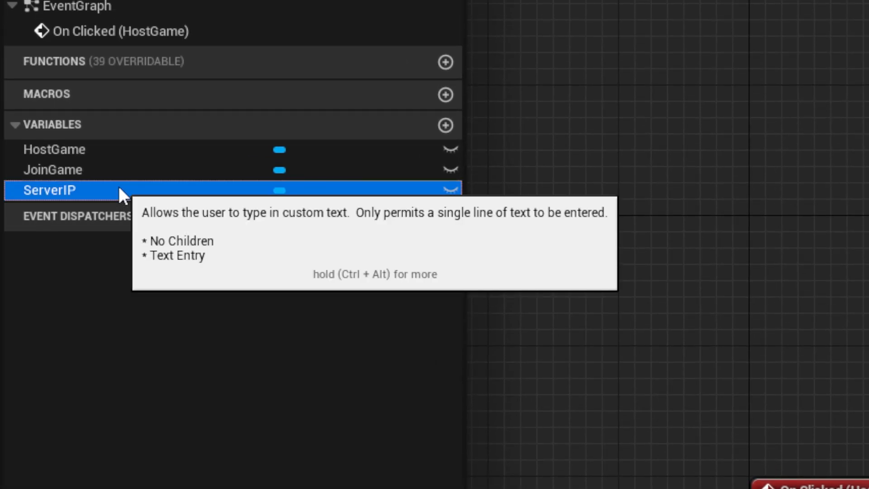
Select the ServerIP text box variable to add its On Text Committed event.
click(49, 189)
text(remove all)
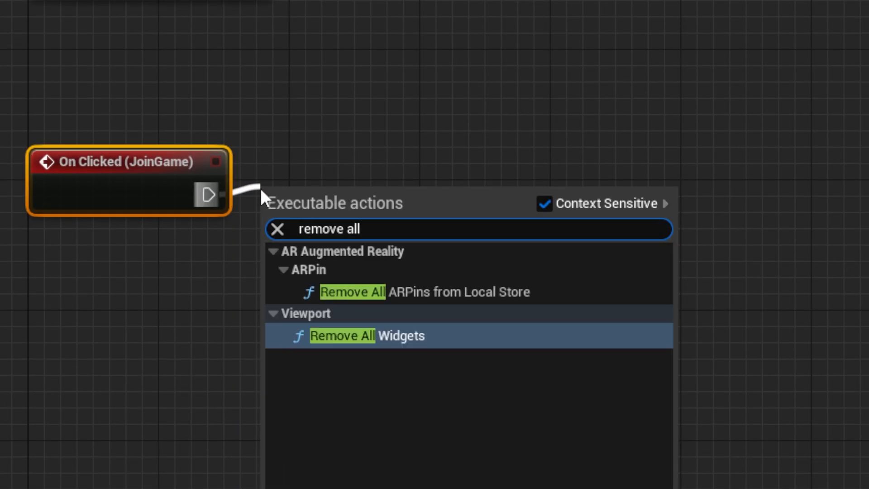
Wire JoinGame to Remove All Widgets then Execute Console Command fed by Get Owning Player, and add the ValueIP text variable.
click(366, 335)
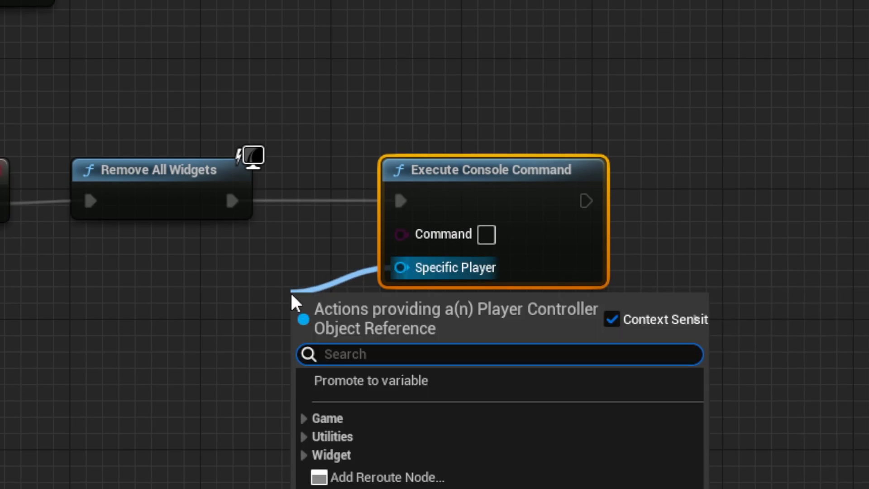
text(get ow)
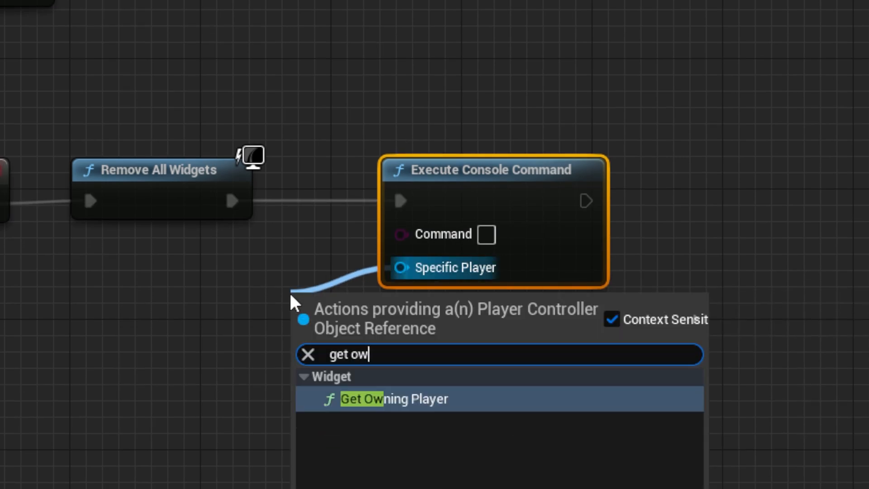
click(394, 398)
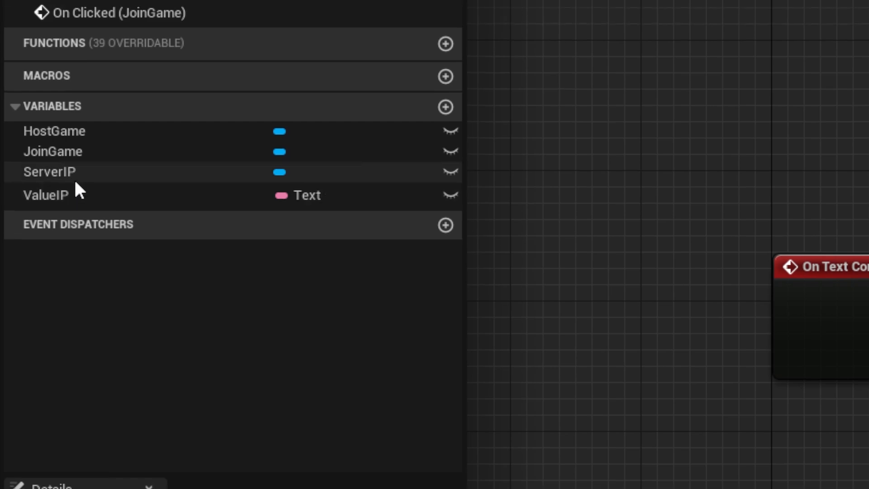
click(45, 195)
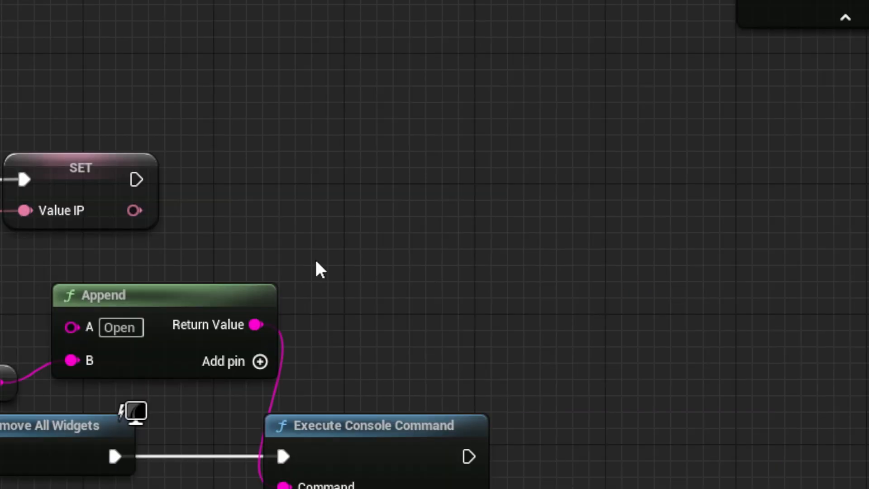
Append 'Open' with the stored ValueIP into the console Command pin and follow it with a 5.0-second Delay.
scroll(down, 3)
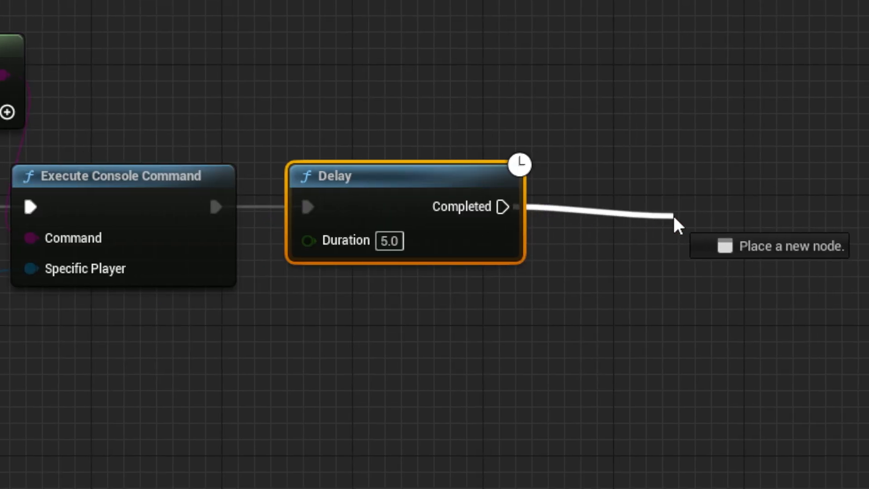
text(create w)
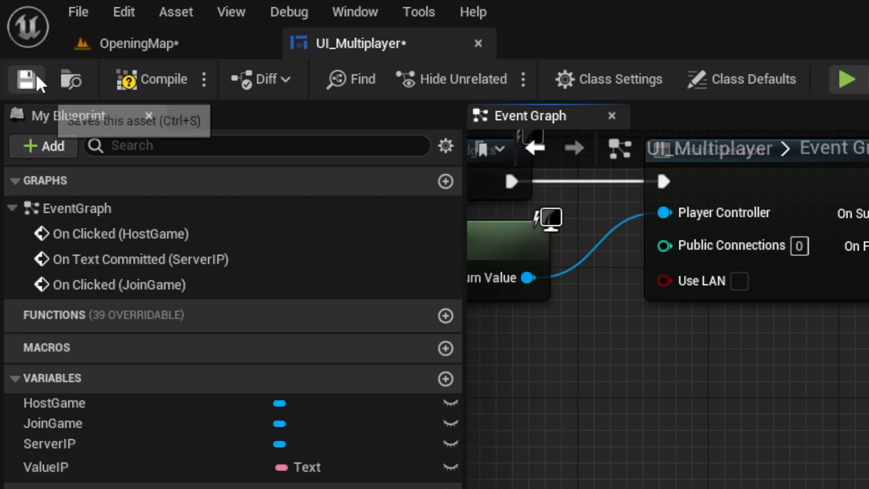
Save UI_Multiplayer, then bring up OpeningMap's level blueprint from the Blueprints menu.
click(161, 78)
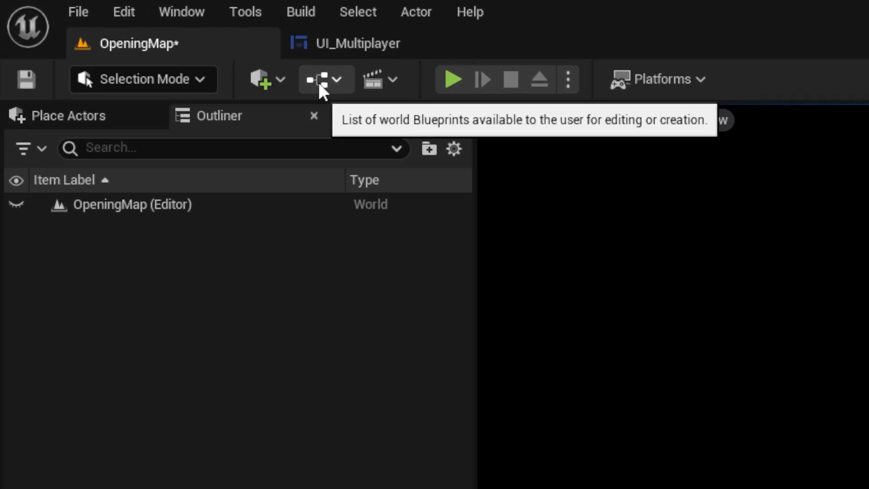
click(322, 79)
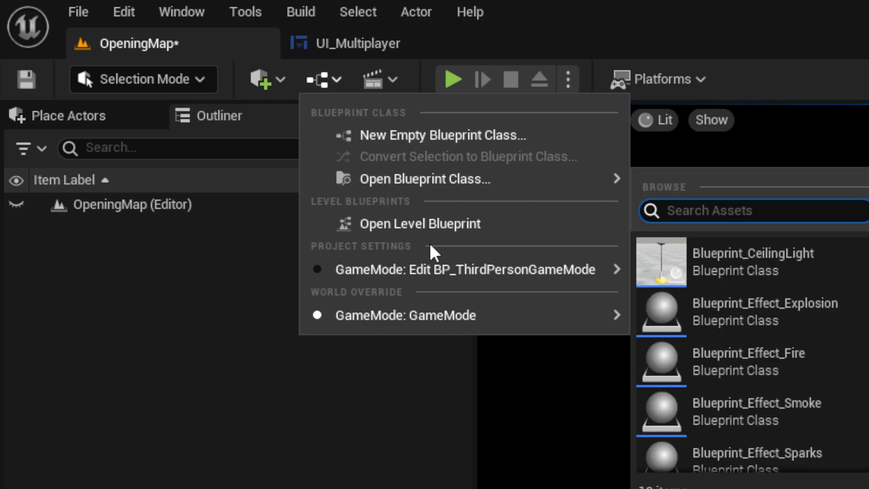
click(420, 223)
text(cr)
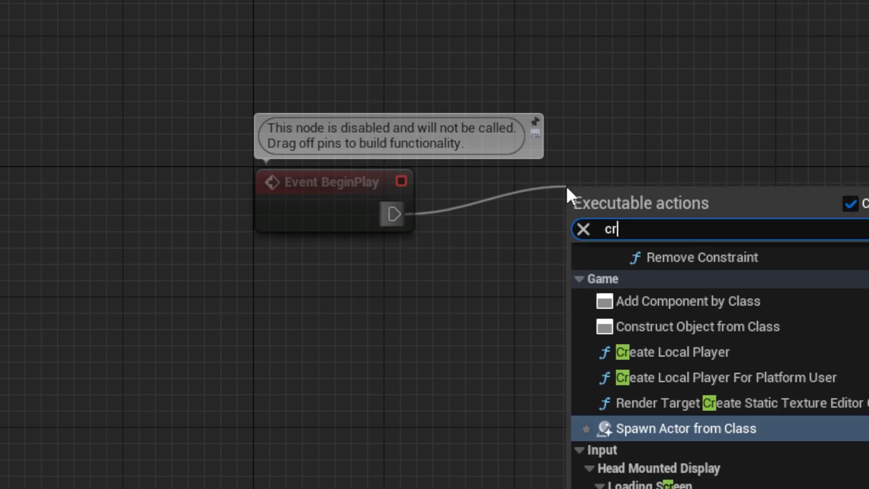
From Event BeginPlay create a UI_Multiplayer widget, add it to the viewport, and set it via the player controller.
text(eate wi)
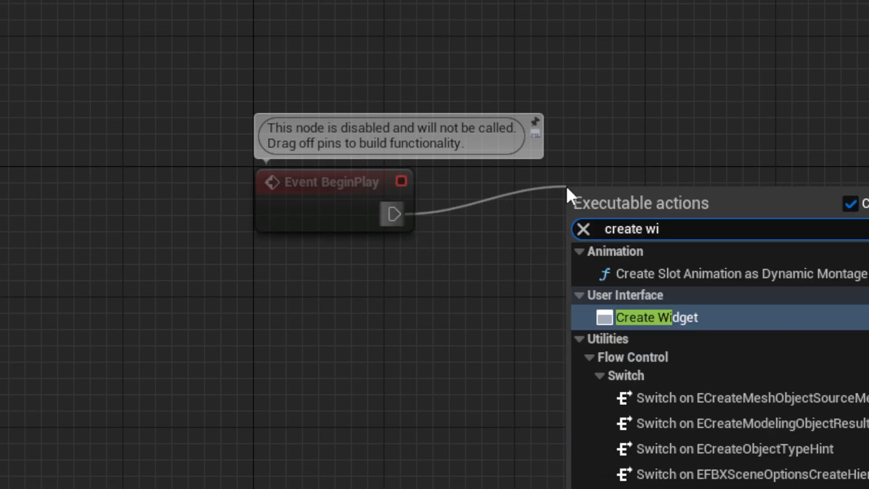
click(656, 317)
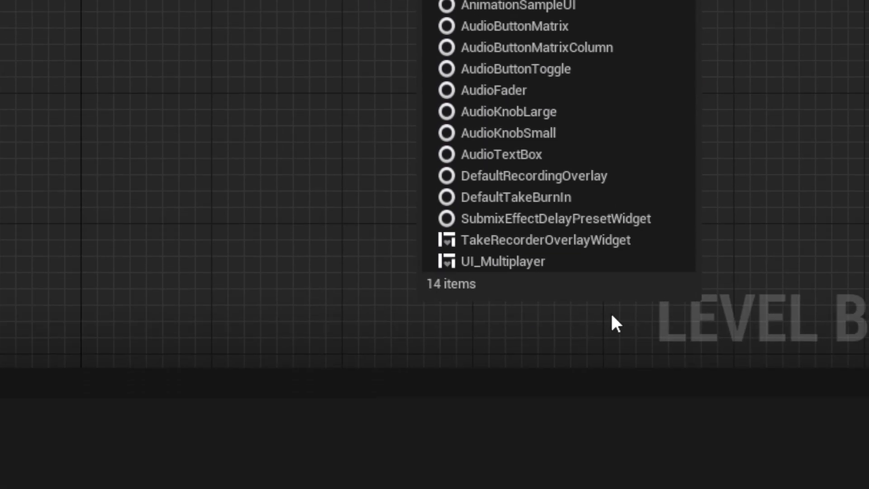
click(502, 261)
text(set)
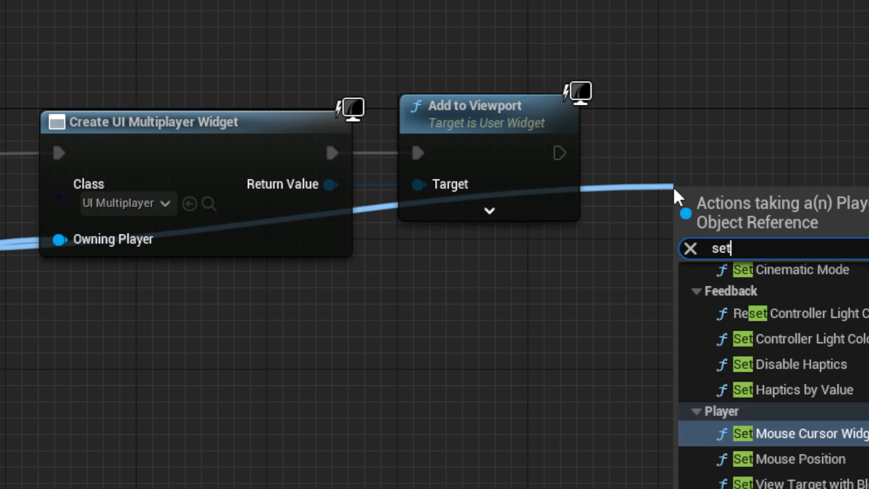
click(804, 433)
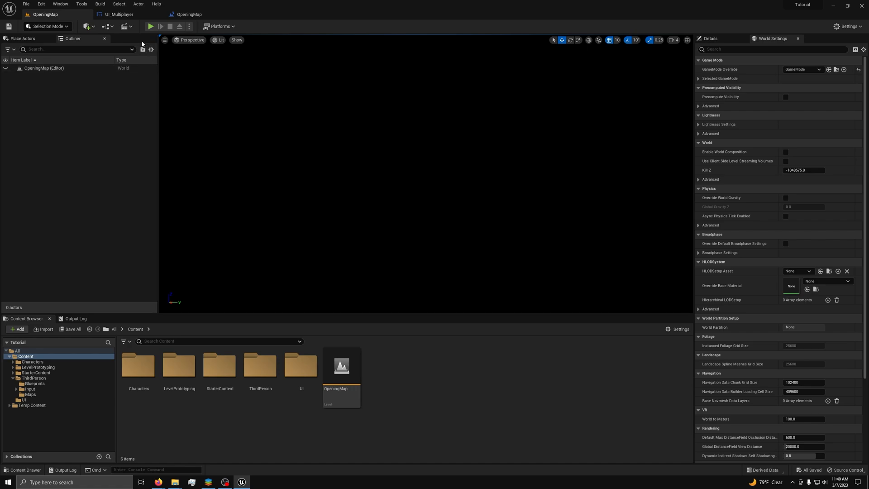
Start a two-client play session and host a game from the first client.
click(150, 26)
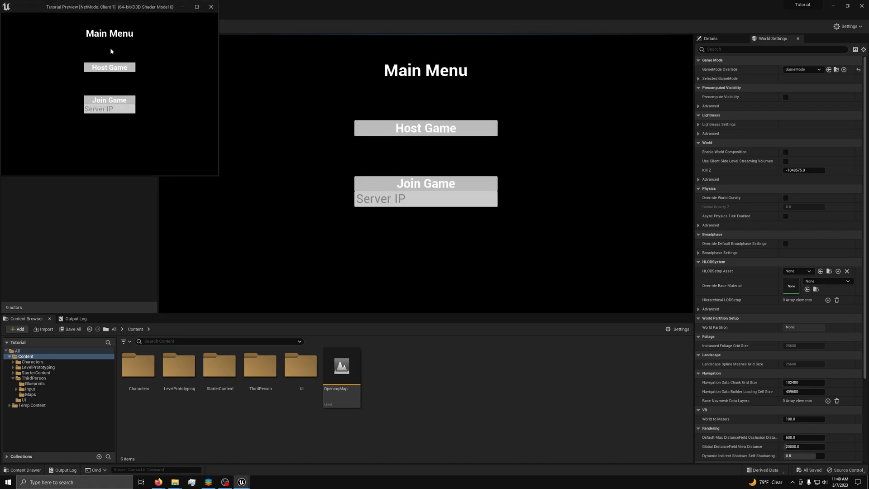
click(109, 67)
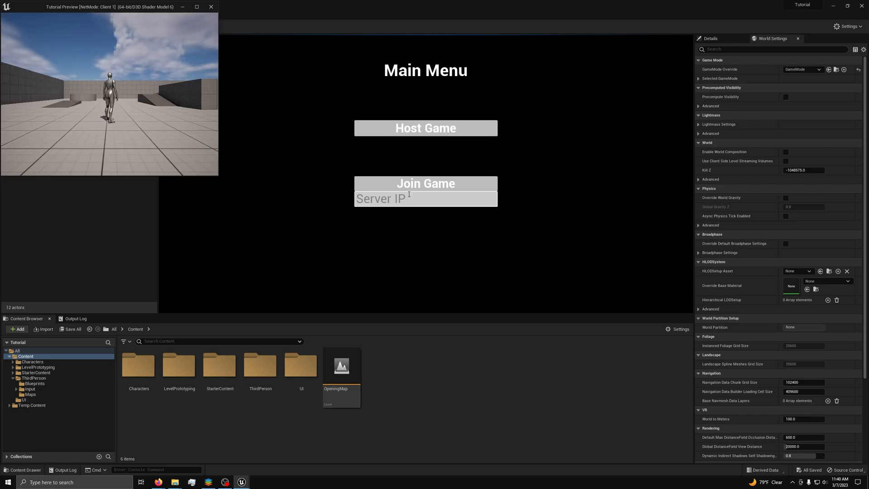
Join from the second client at 127.0.0.1 and confirm both players appear in ThirdPersonMap.
click(211, 6)
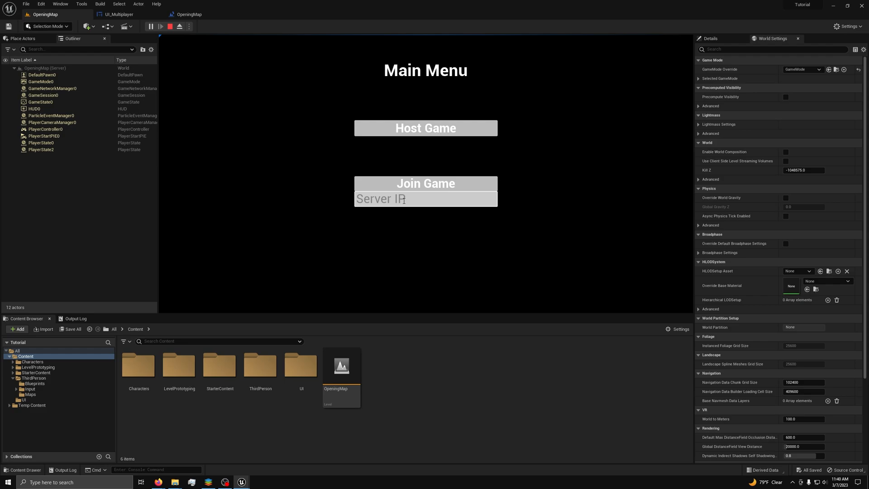
text(127.0)
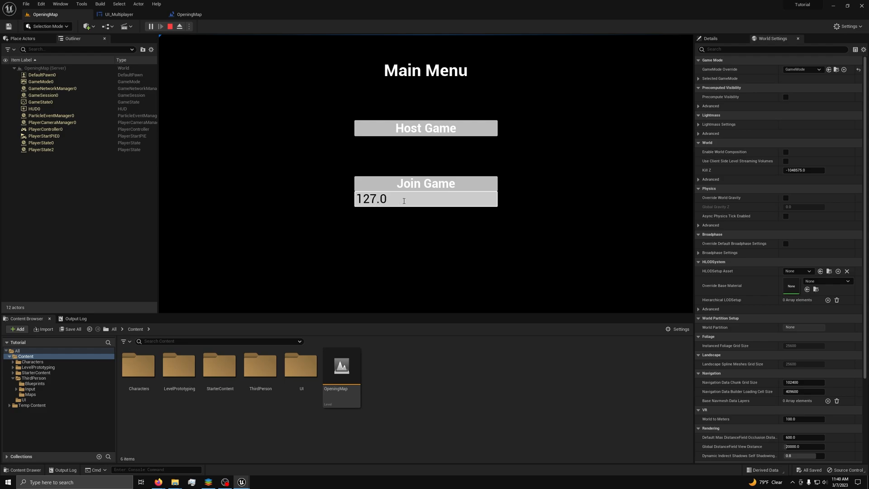
text(0.1)
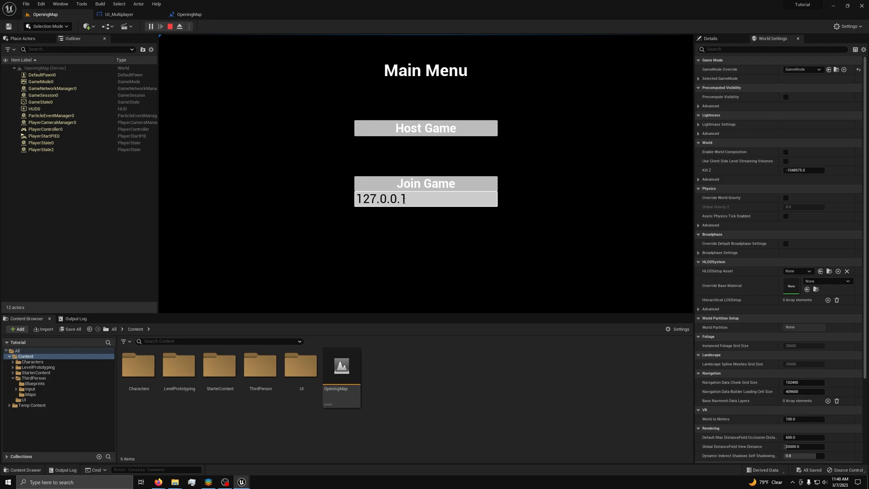
click(425, 183)
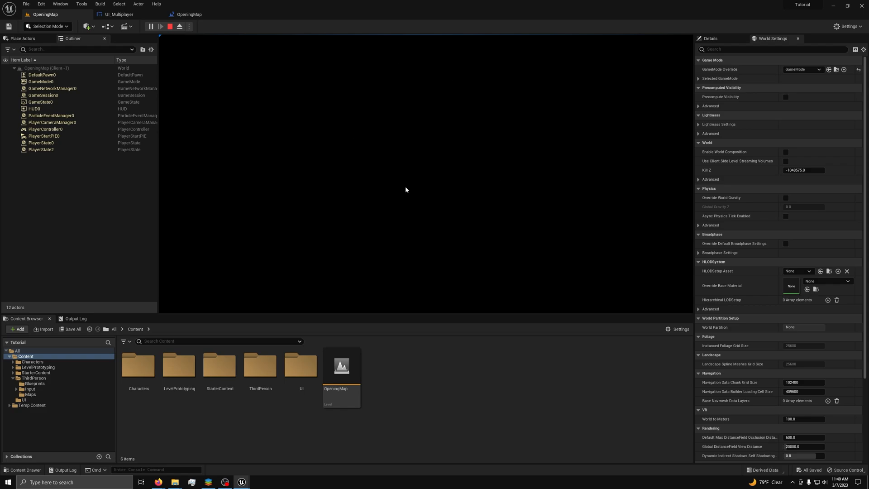
click(153, 27)
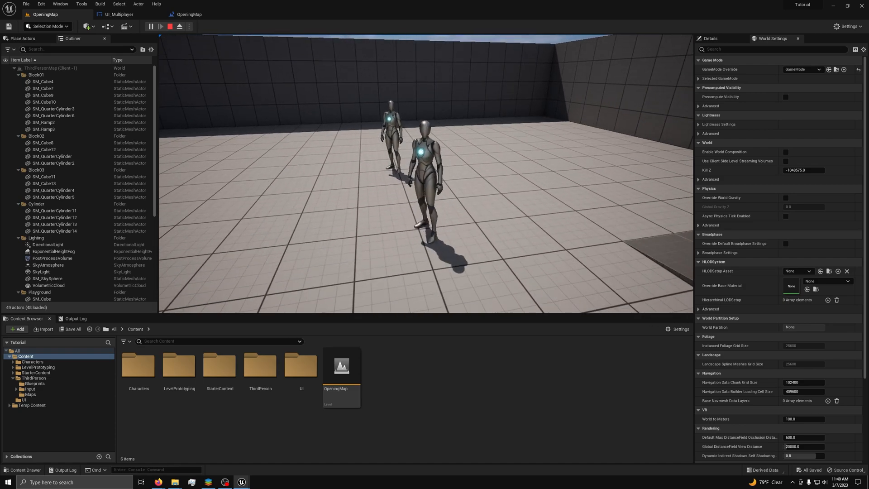
click(161, 27)
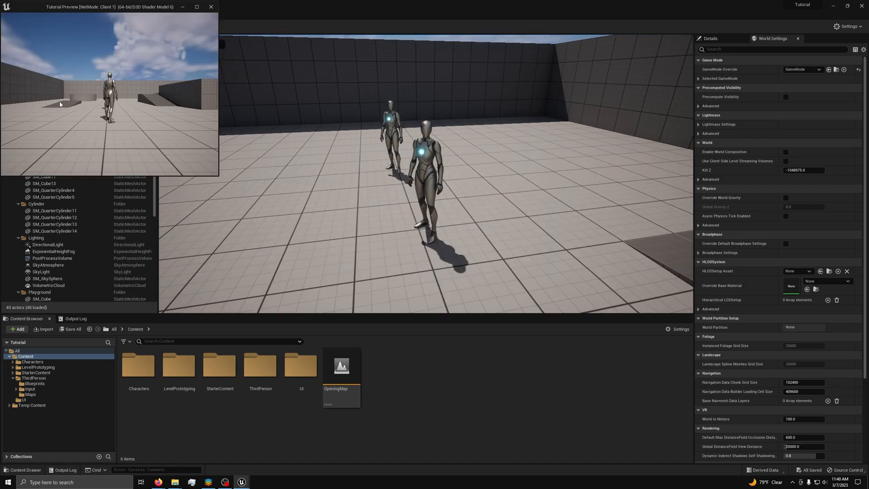